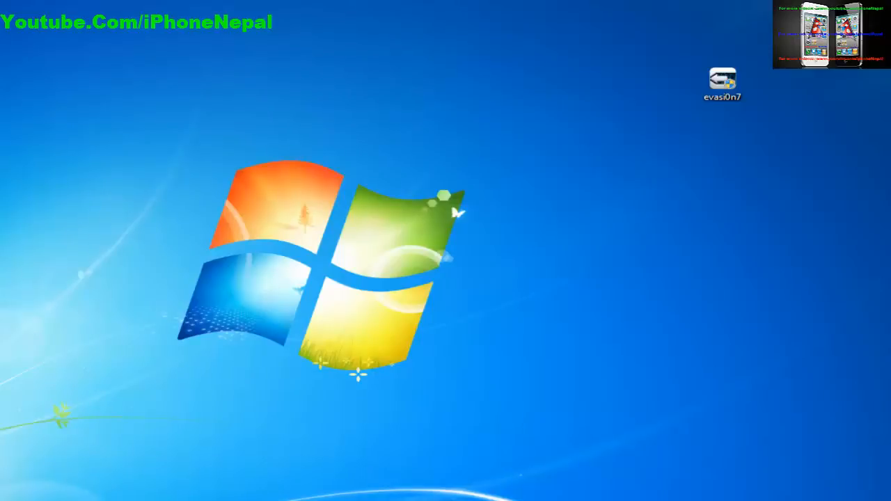
pyautogui.moveTo(532, 146)
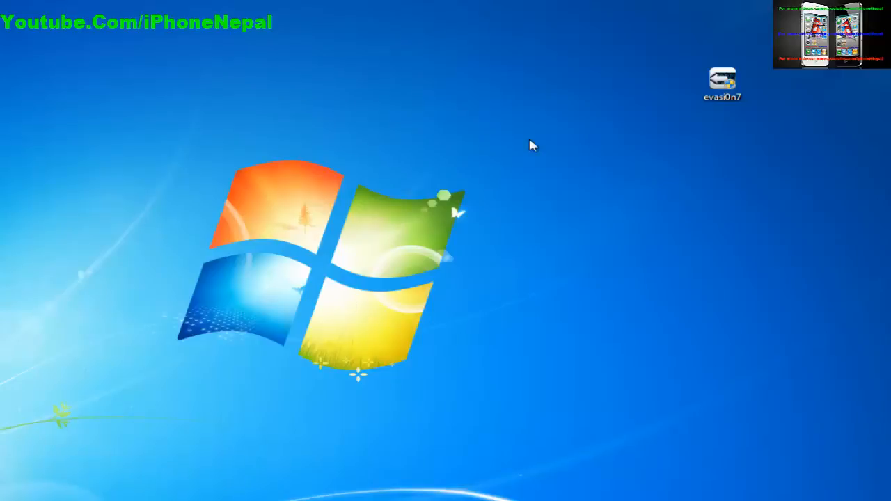
# Launch evasi0n 7 from its desktop icon to detect the iPhone 5s on iOS 7.0.3
pyautogui.click(722, 84)
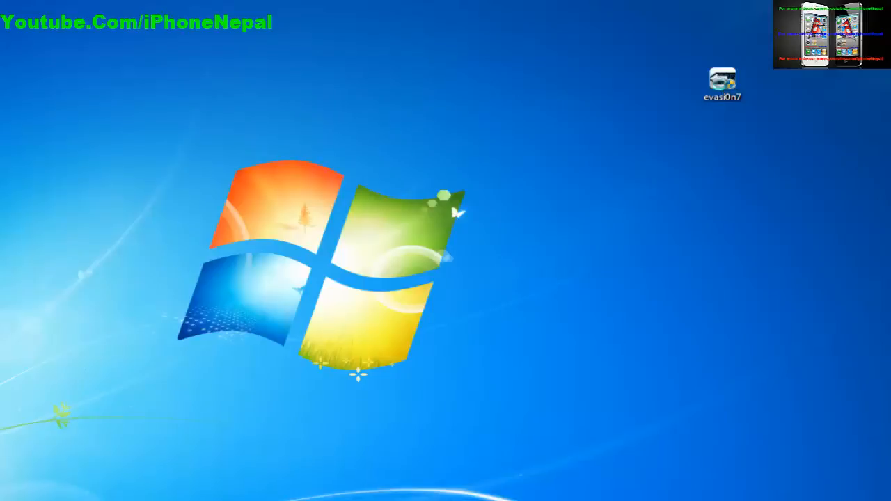
pyautogui.doubleClick(723, 79)
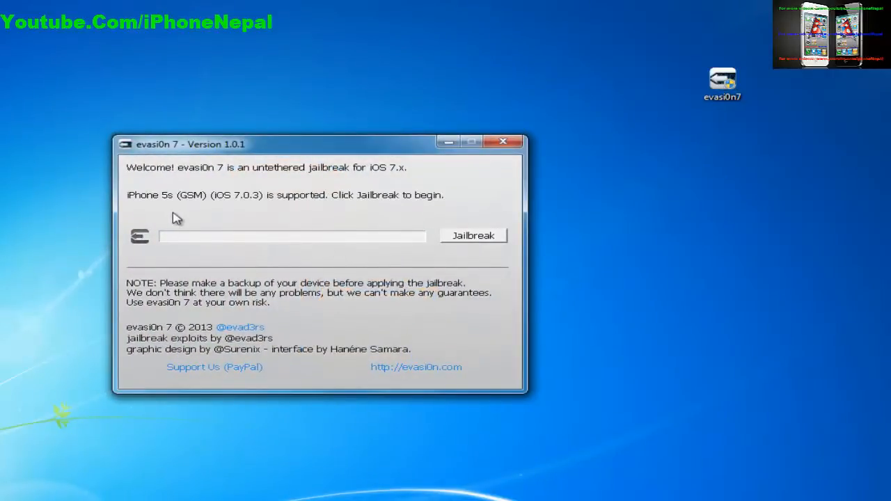
pyautogui.moveTo(273, 204)
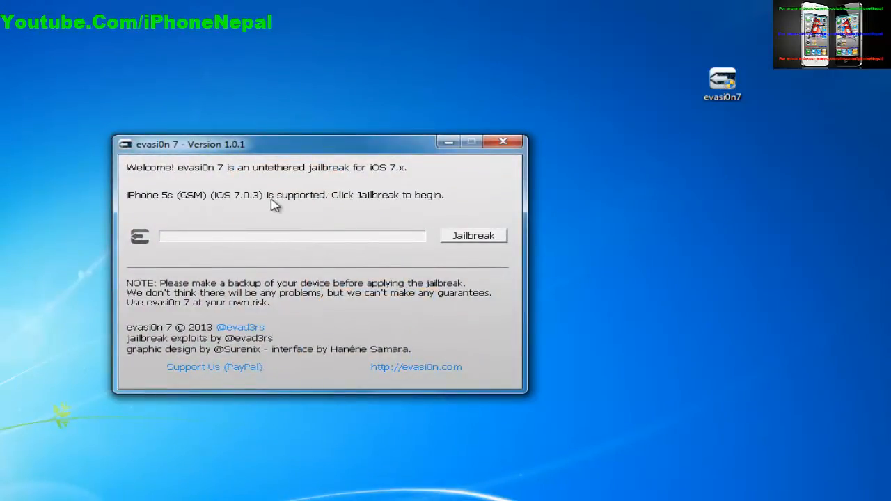
pyautogui.moveTo(298, 202)
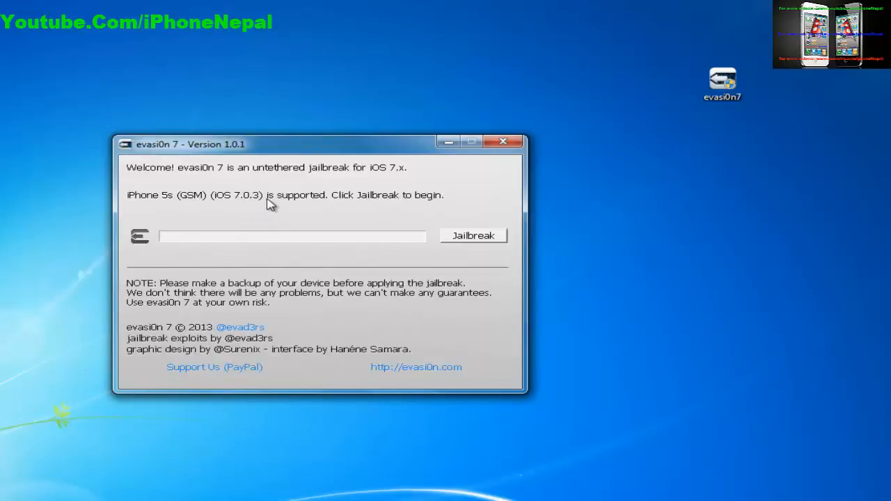
pyautogui.moveTo(317, 227)
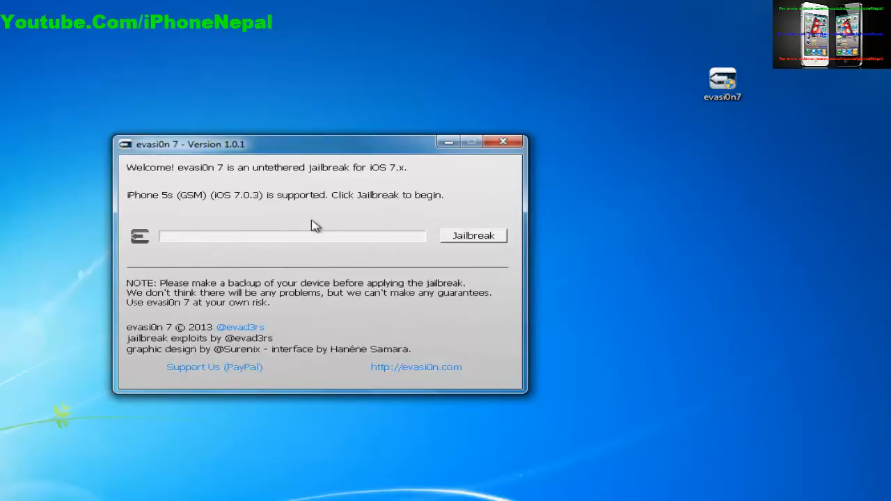
pyautogui.moveTo(214, 201)
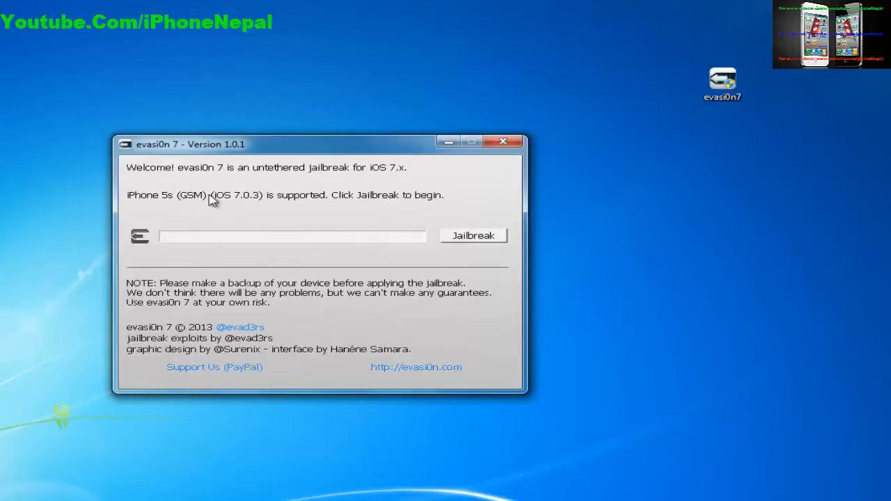
pyautogui.moveTo(317, 203)
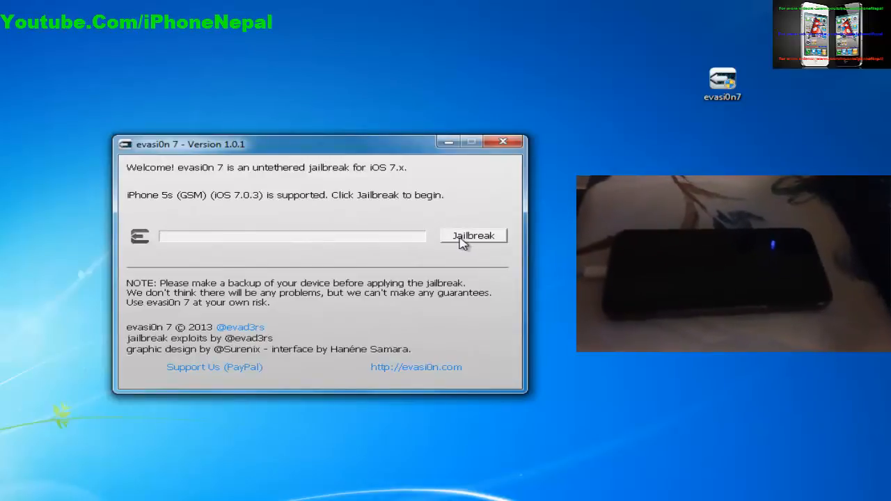
# Start the jailbreak of the connected iPhone 5s
pyautogui.click(473, 235)
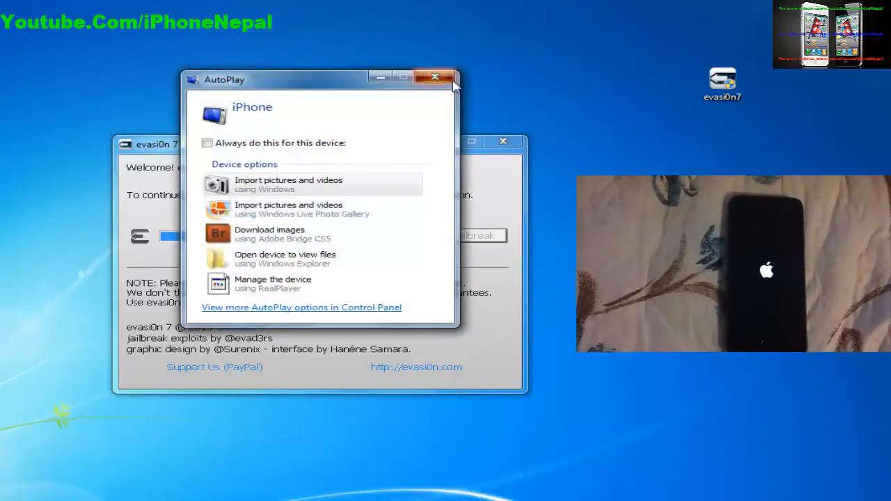
# Close the Windows AutoPlay window for the iPhone while evasi0n keeps working
pyautogui.click(434, 76)
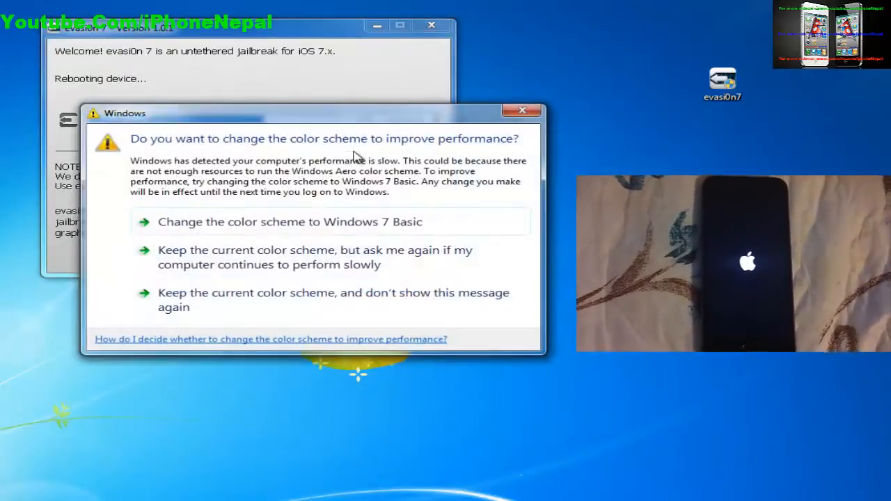
# Dismiss the Windows colour-scheme performance prompt while evasi0n finishes
pyautogui.click(522, 110)
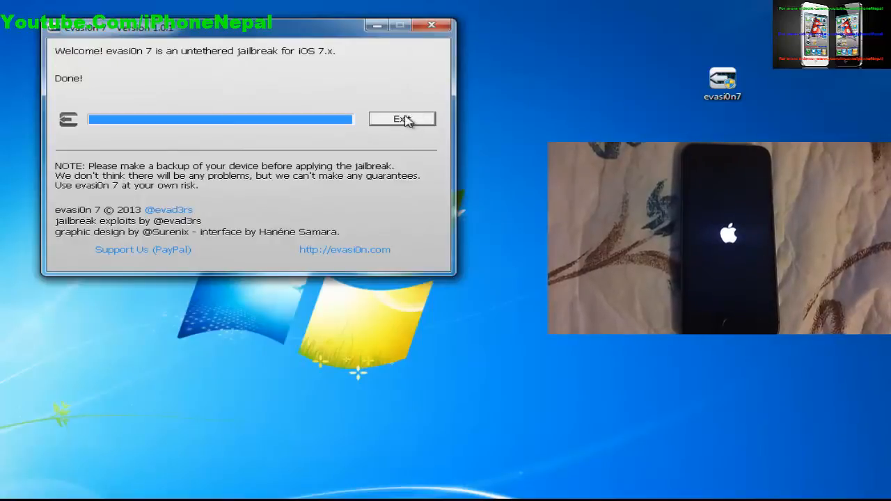
pyautogui.moveTo(284, 94)
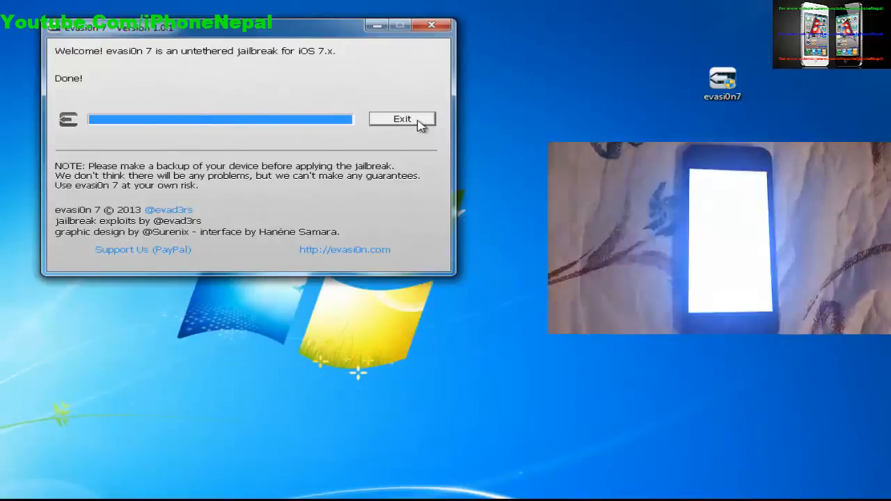
pyautogui.moveTo(383, 76)
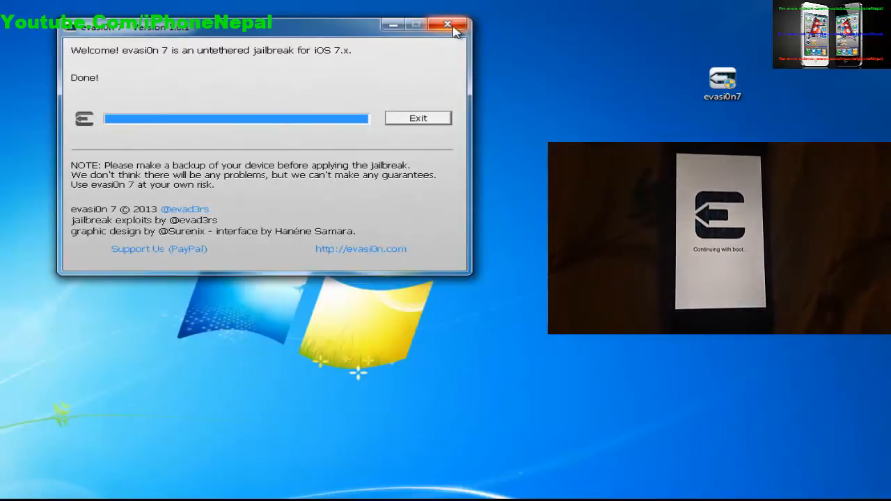
# Close the completed evasi0n 7 window
pyautogui.click(448, 25)
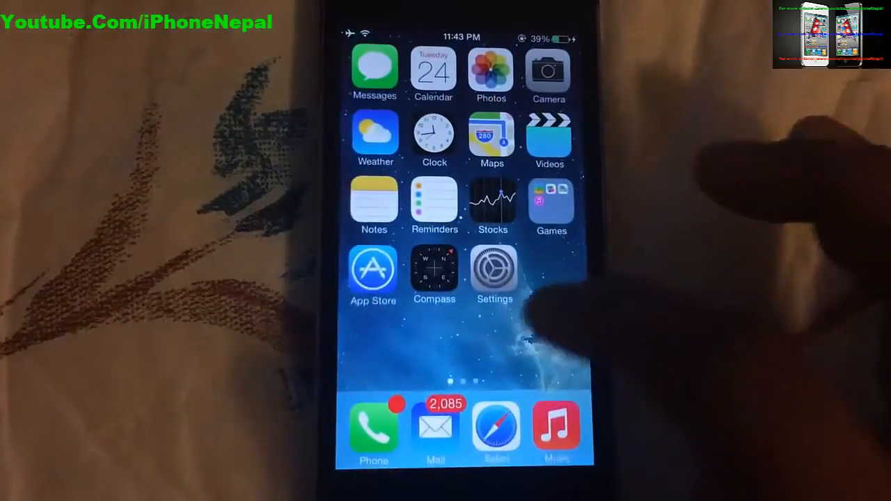
# Swipe the iPhone home screen left to the page showing the Cydia icon
pyautogui.hscroll(-3)
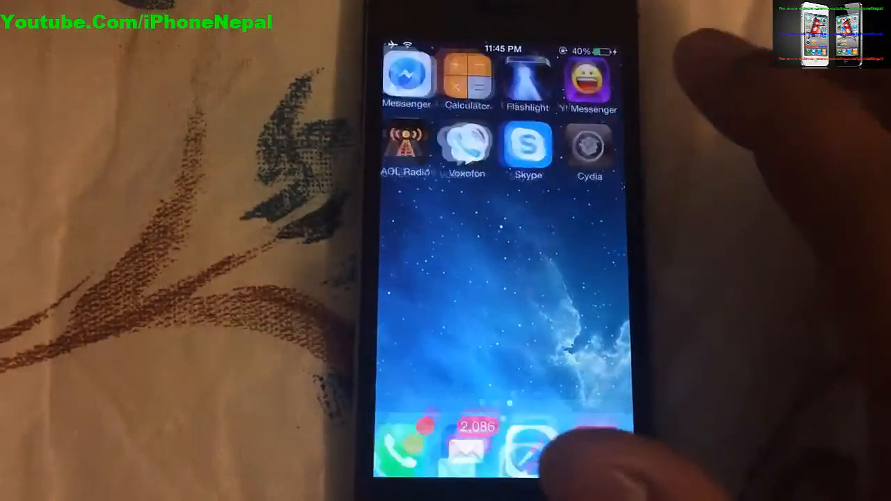
# Open Cydia and set the user type to Developer
pyautogui.click(588, 146)
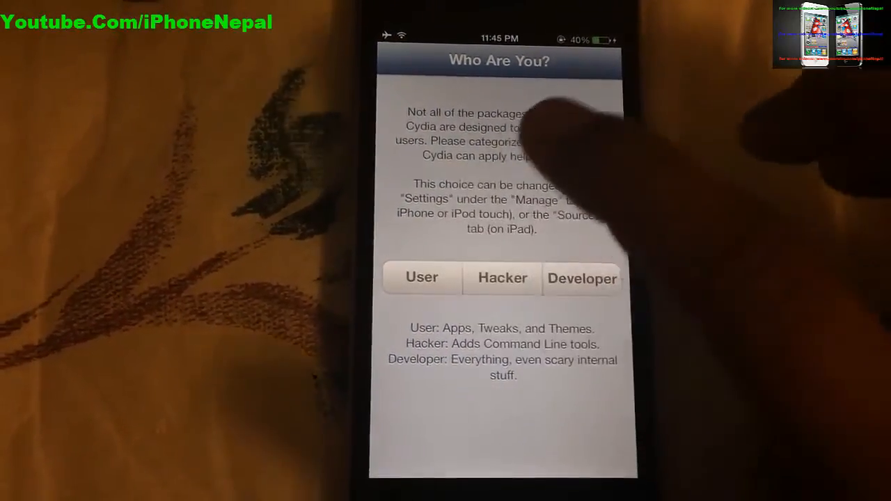
pyautogui.click(582, 278)
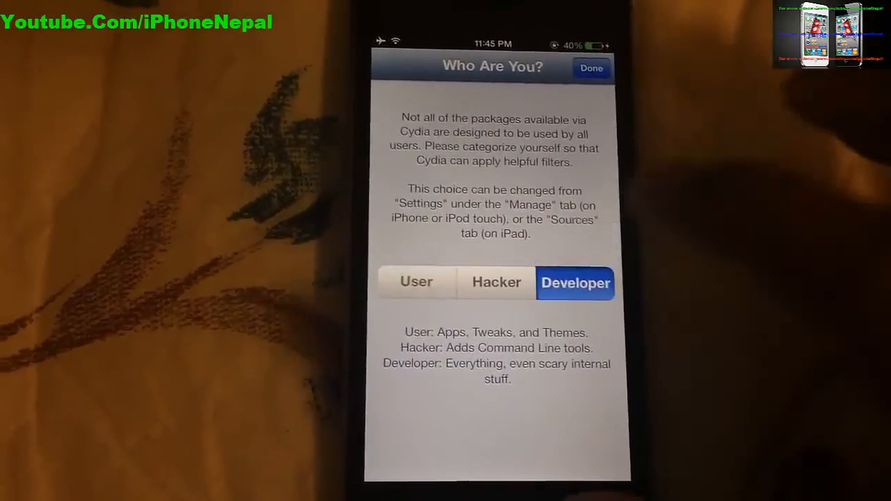
pyautogui.click(590, 68)
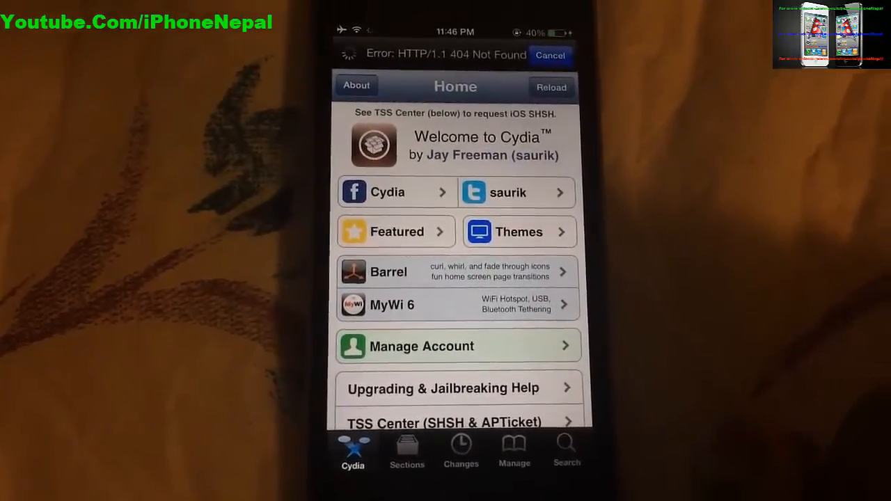
# Cancel the failing source refresh and choose Ignore (Temporary) for essential upgrades
pyautogui.click(551, 87)
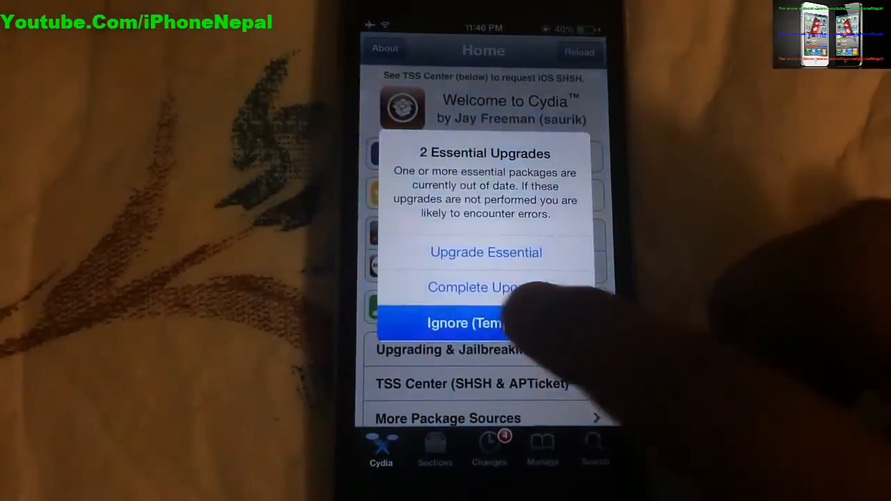
pyautogui.click(464, 323)
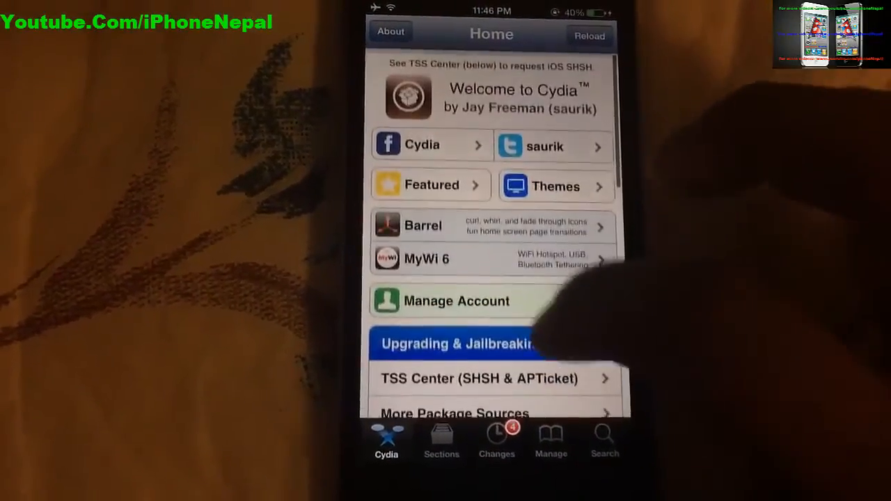